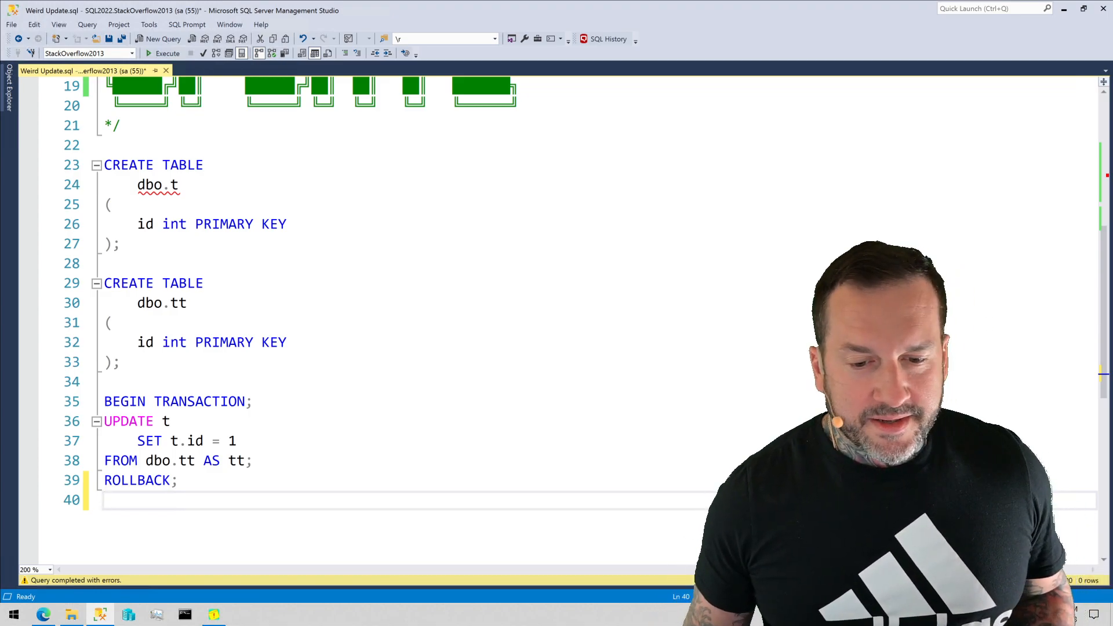
- Execute the selected UPDATE transaction with the actual execution plan included
{"action": "left_click", "coordinate": [214, 224]}
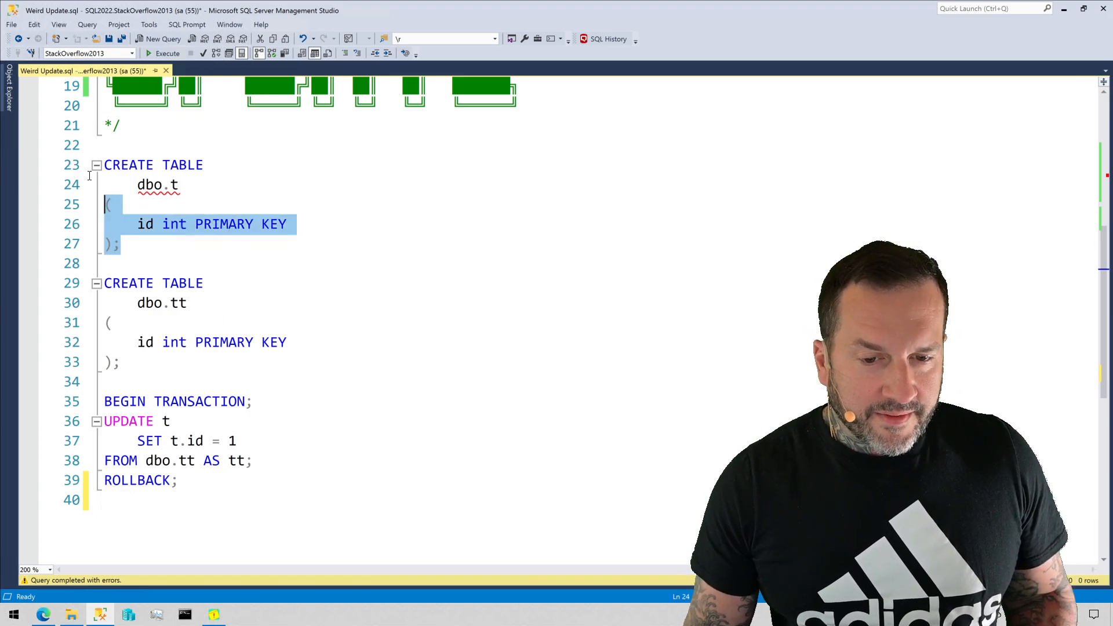
{"action": "left_click", "coordinate": [167, 53]}
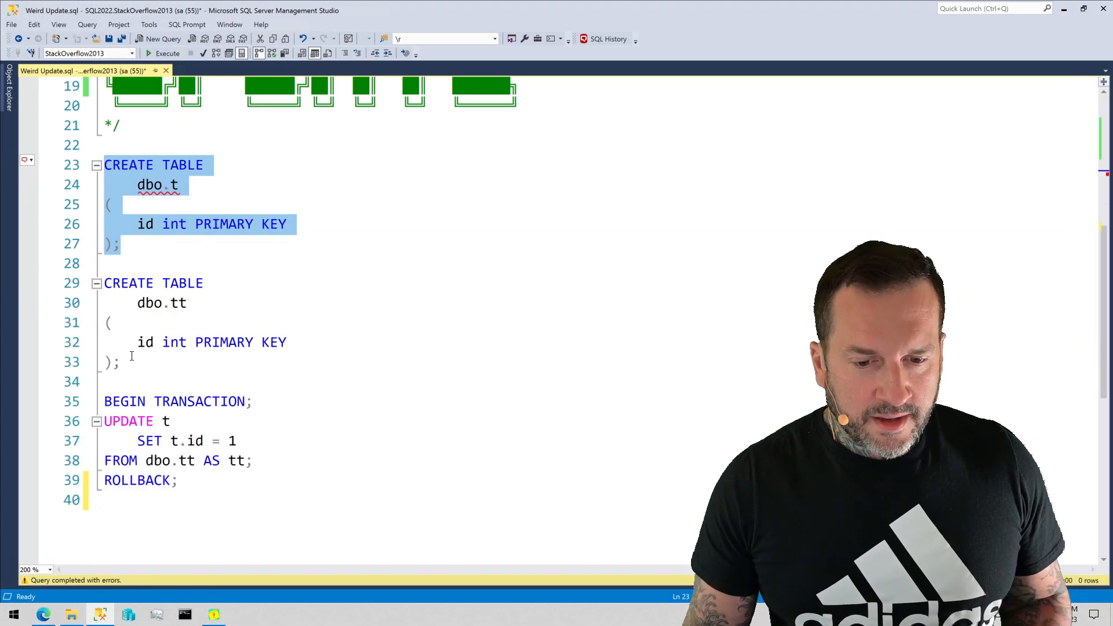
{"action": "left_click", "coordinate": [162, 54]}
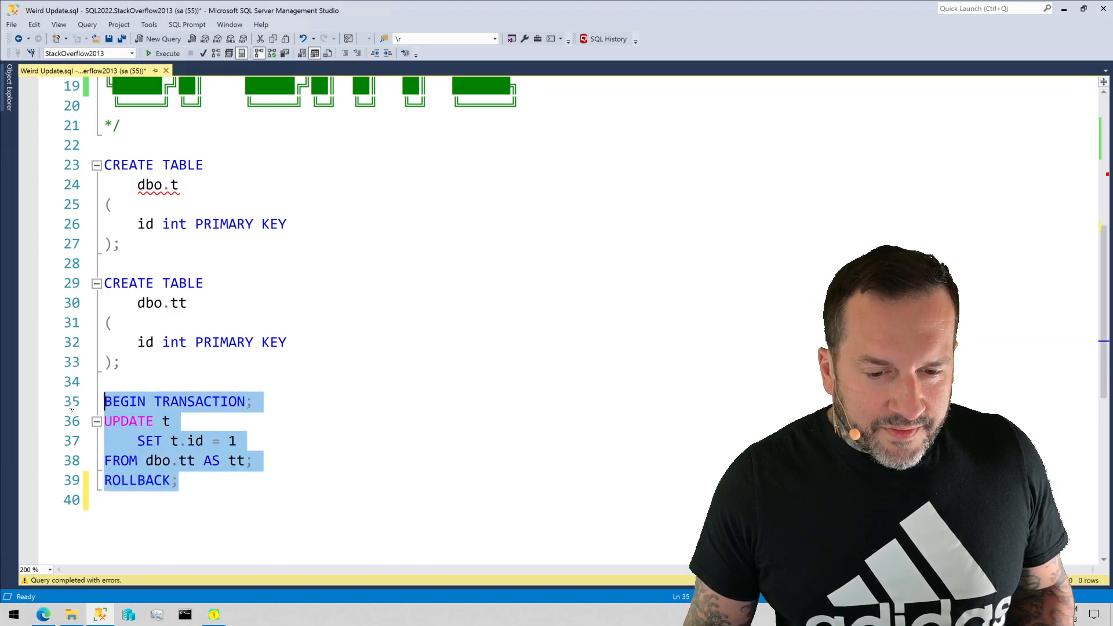
{"action": "mouse_move", "coordinate": [406, 475]}
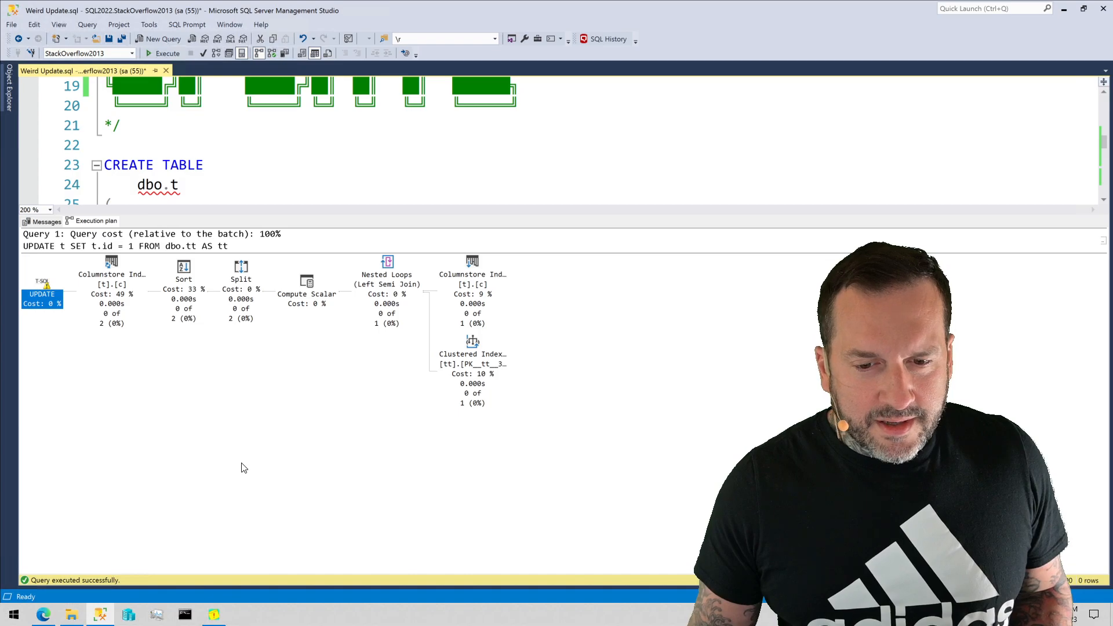
{"action": "mouse_move", "coordinate": [616, 376]}
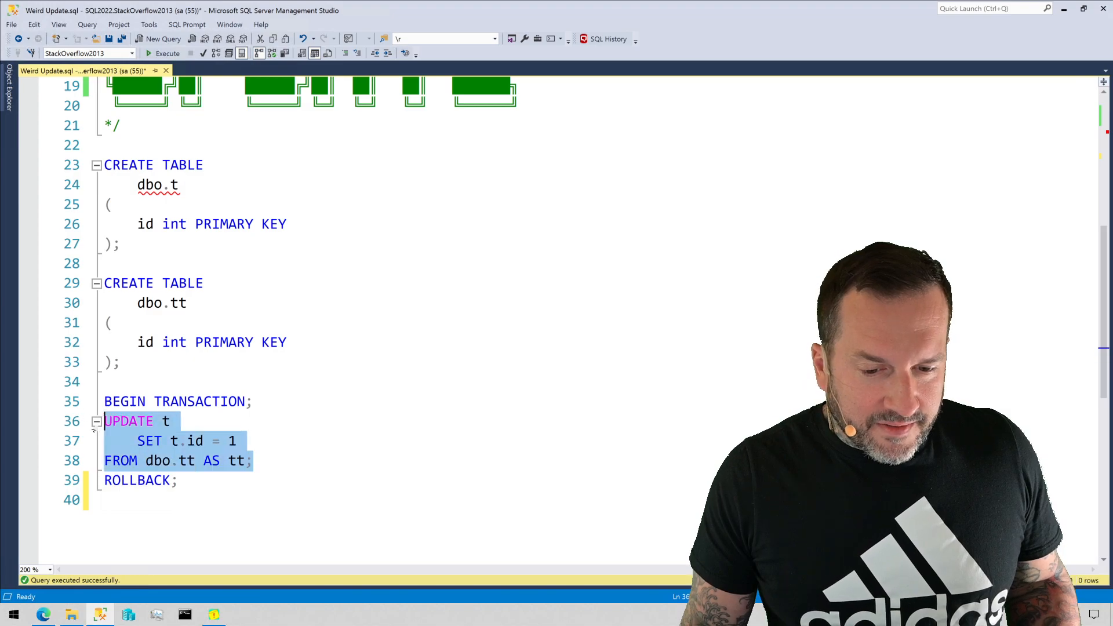
- Change the UPDATE target to the tt alias so SET tt.id = 1 matches dbo.tt
{"action": "left_click", "coordinate": [236, 440]}
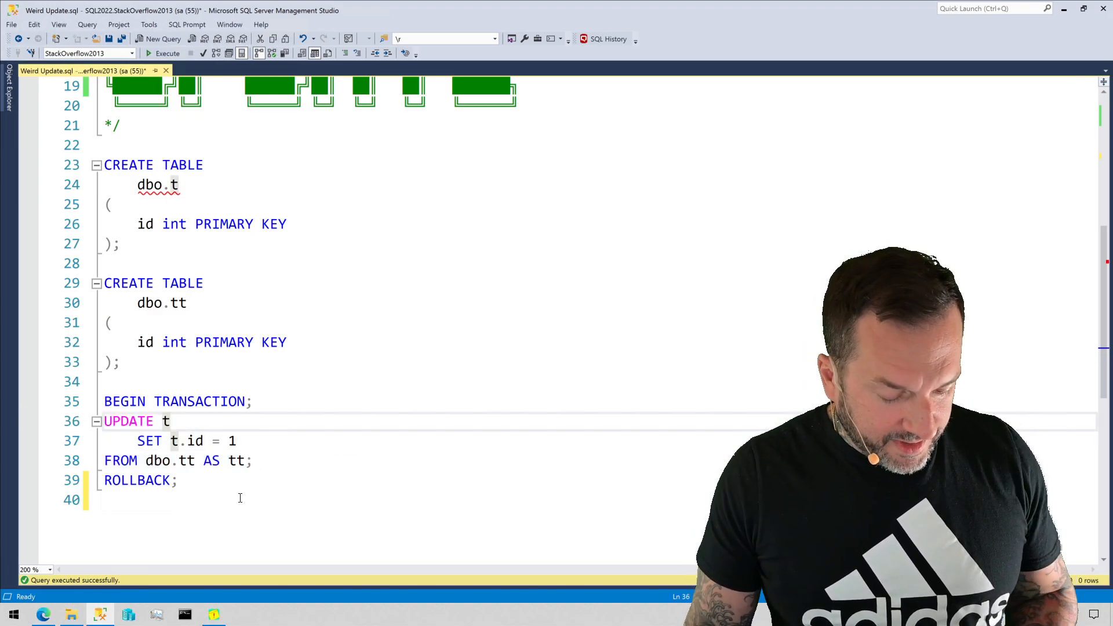
{"action": "type", "text": "t"}
{"action": "left_click", "coordinate": [175, 440]}
{"action": "type", "text": "t"}
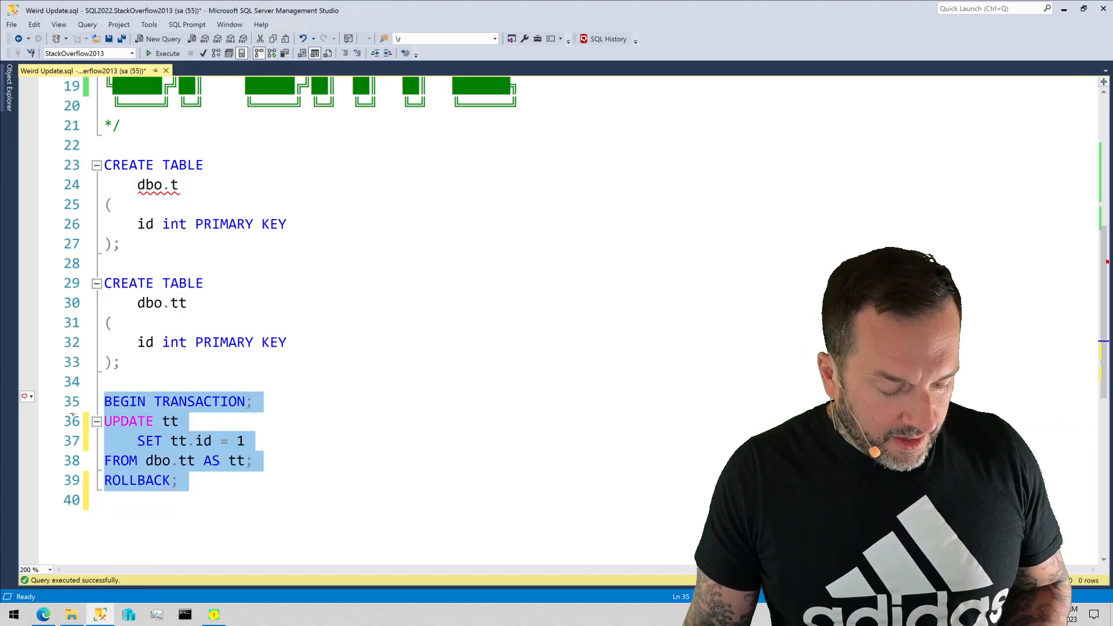
{"action": "left_click", "coordinate": [167, 53]}
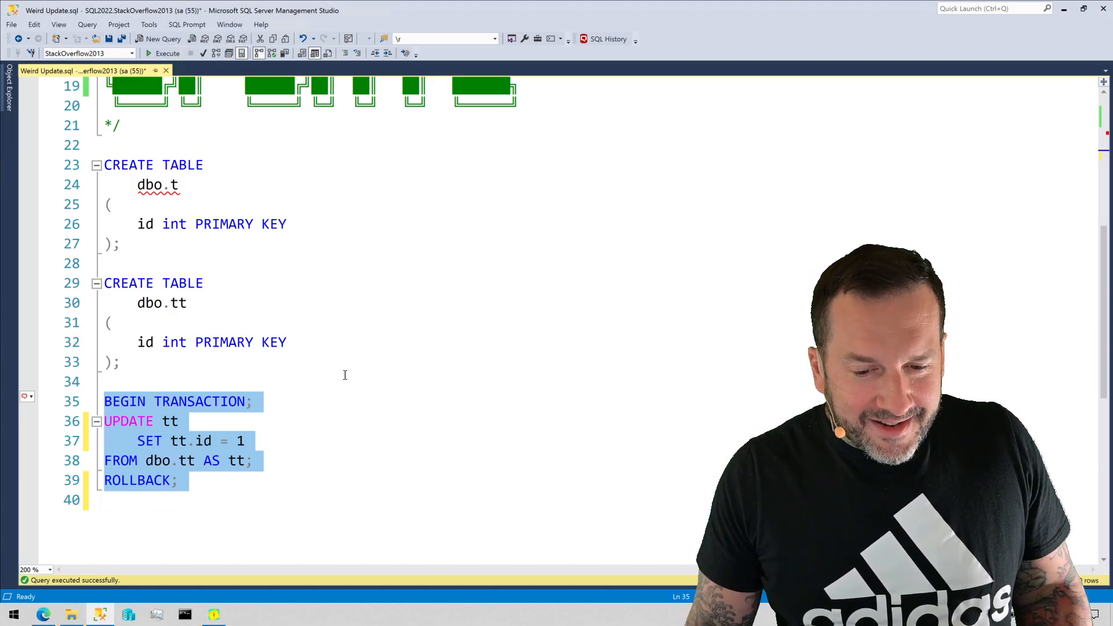
{"action": "left_click", "coordinate": [235, 421]}
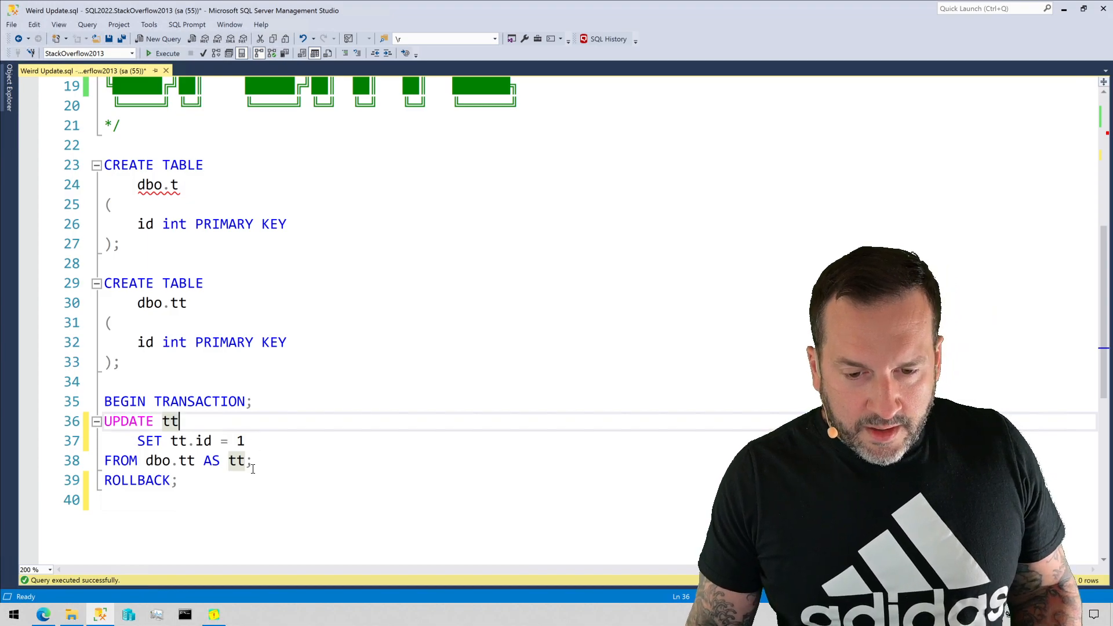
- Restore UPDATE t, rerun the transaction, and view its execution plan updating table t
{"action": "key", "text": "Backspace"}
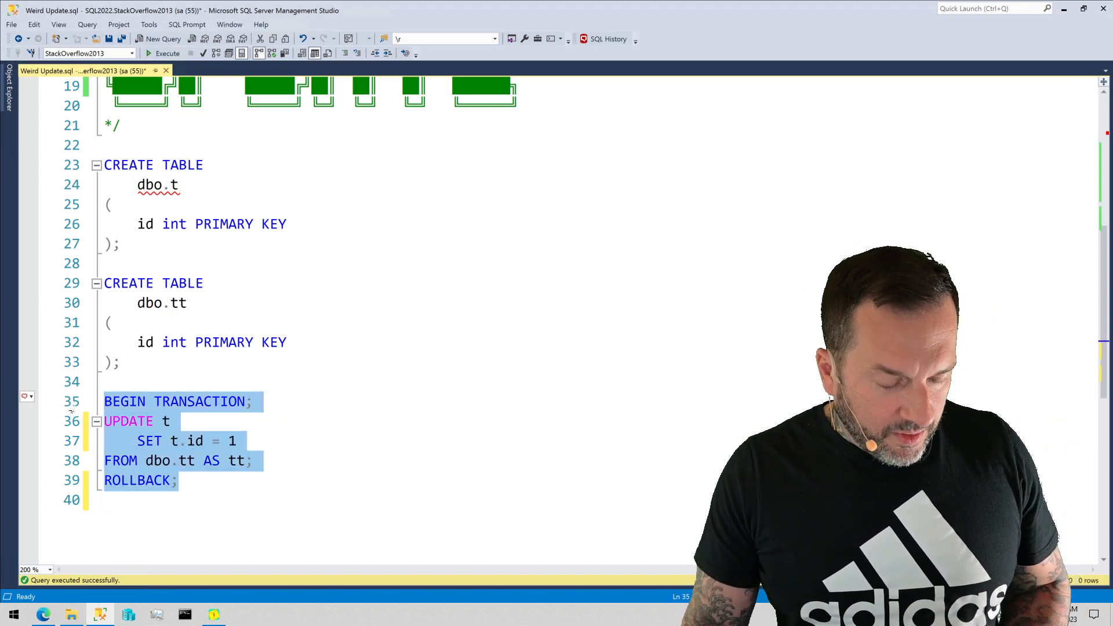
{"action": "left_click", "coordinate": [167, 53]}
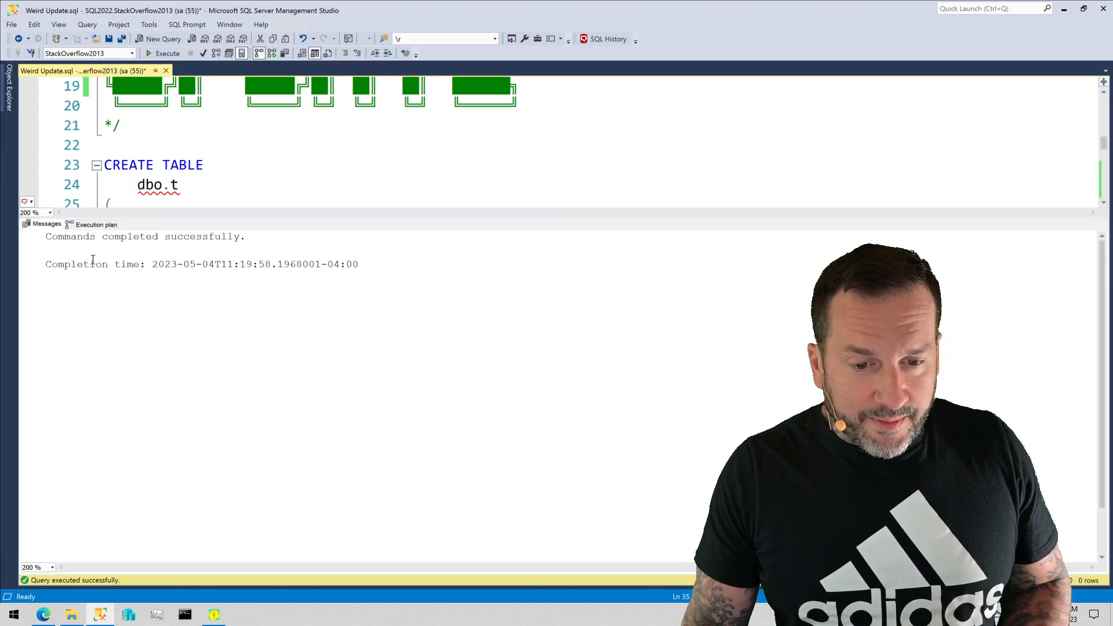
{"action": "left_click", "coordinate": [96, 223]}
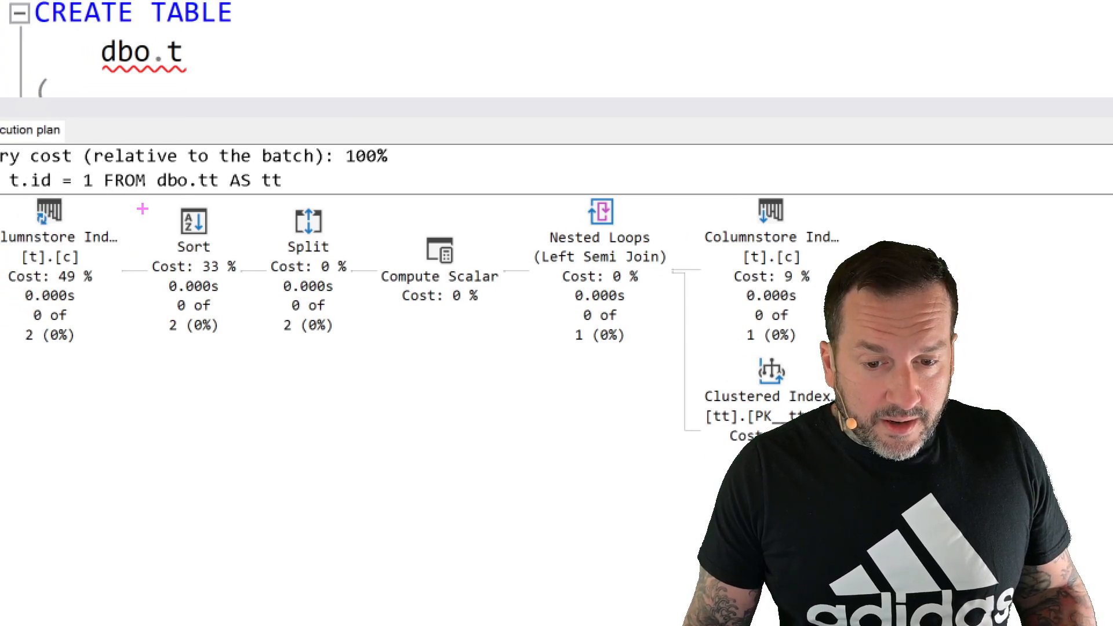
{"action": "left_click", "coordinate": [194, 234]}
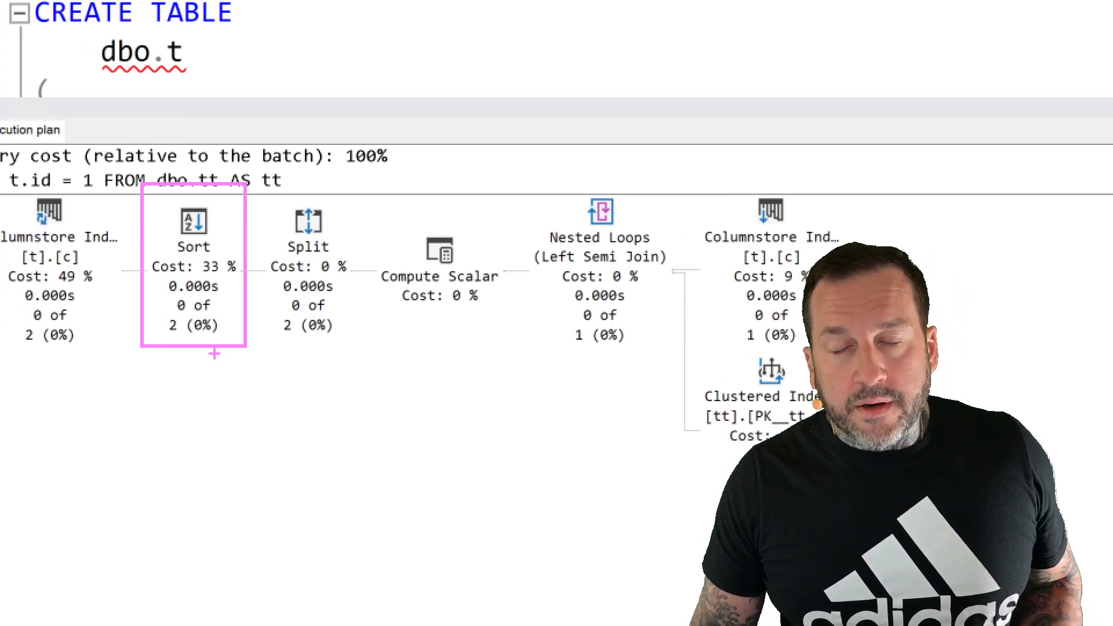